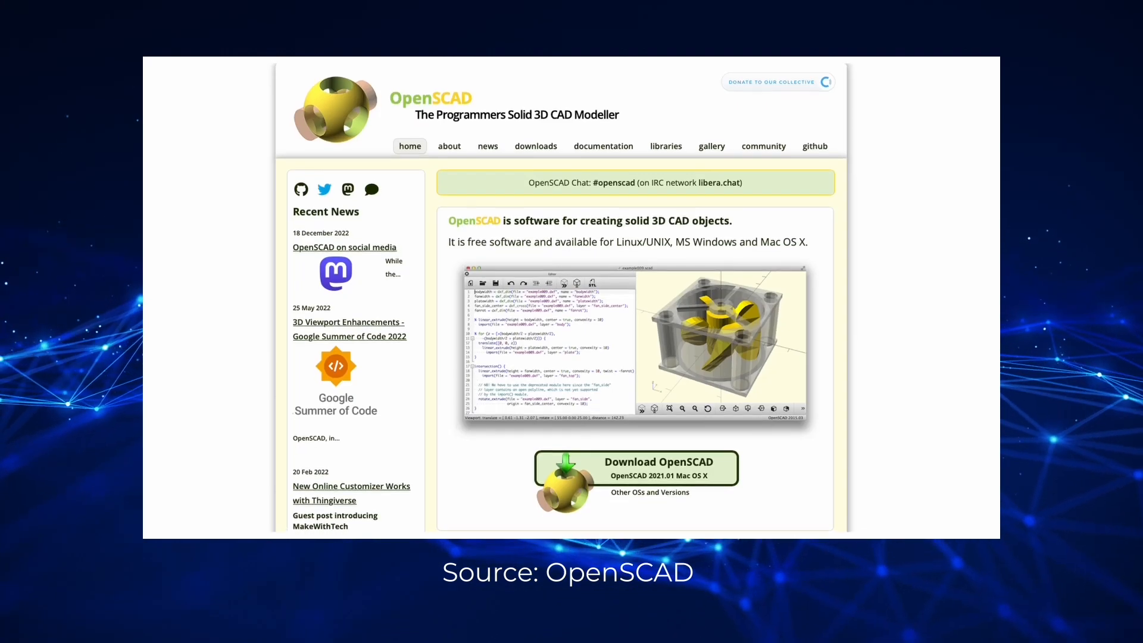
- Go from the home page to the Gallery page and browse models like BabyCube and Mendel 90
scroll(down, 3)
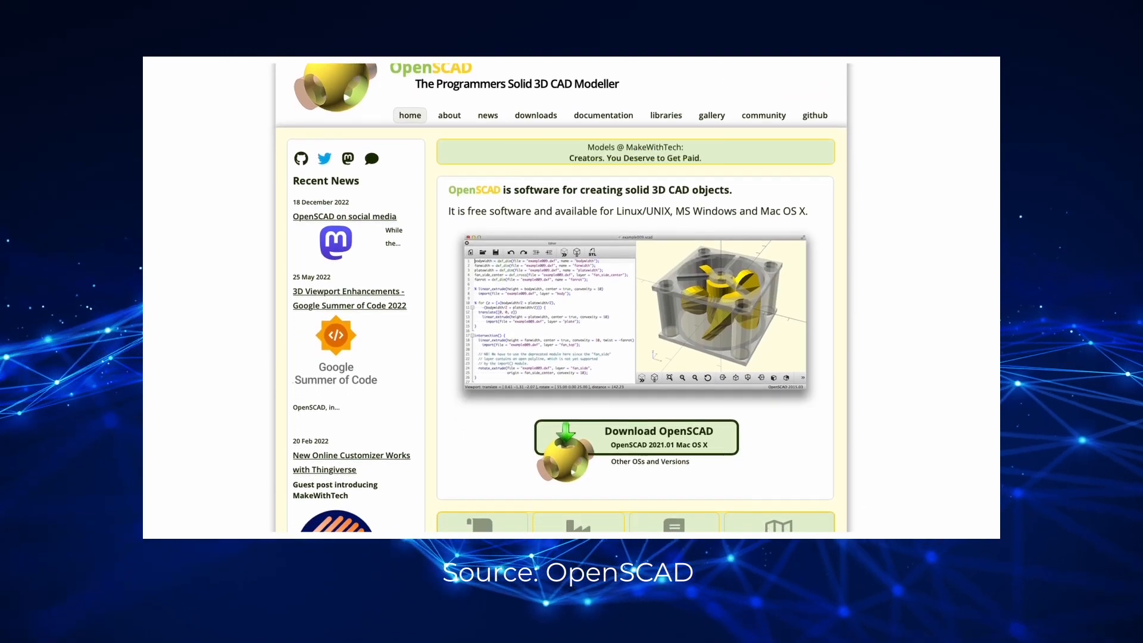
click(711, 115)
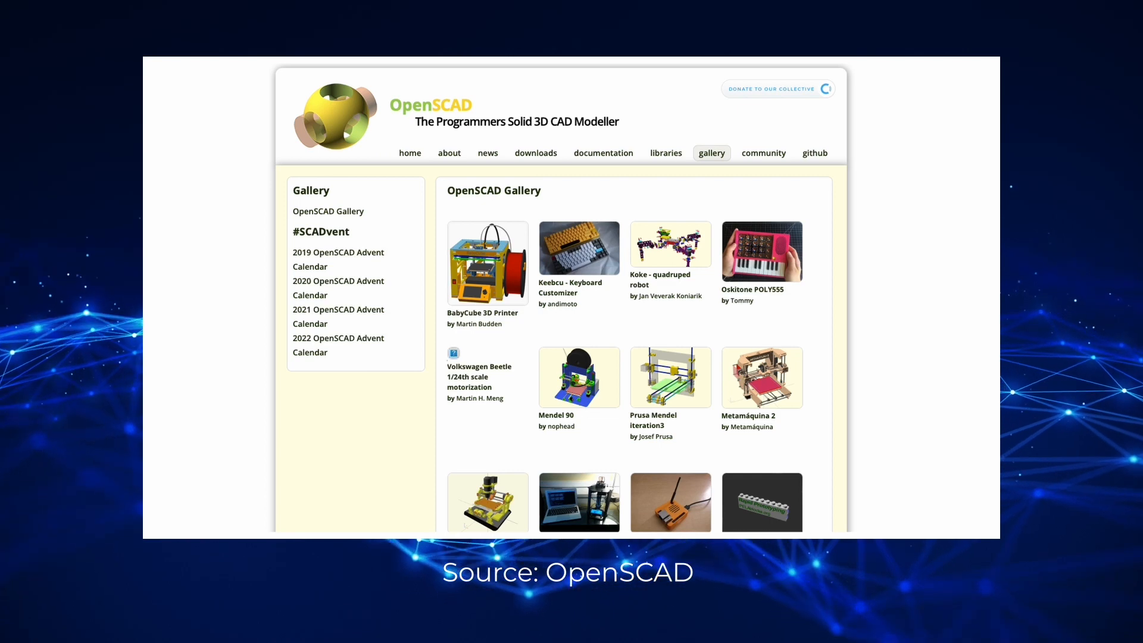
scroll(down, 3)
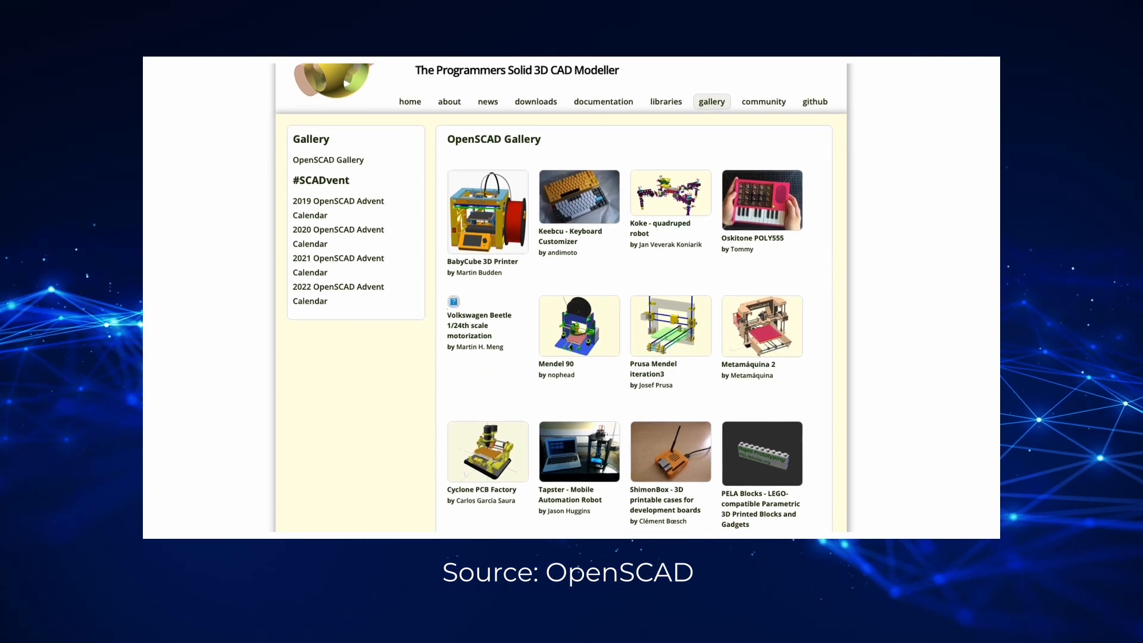